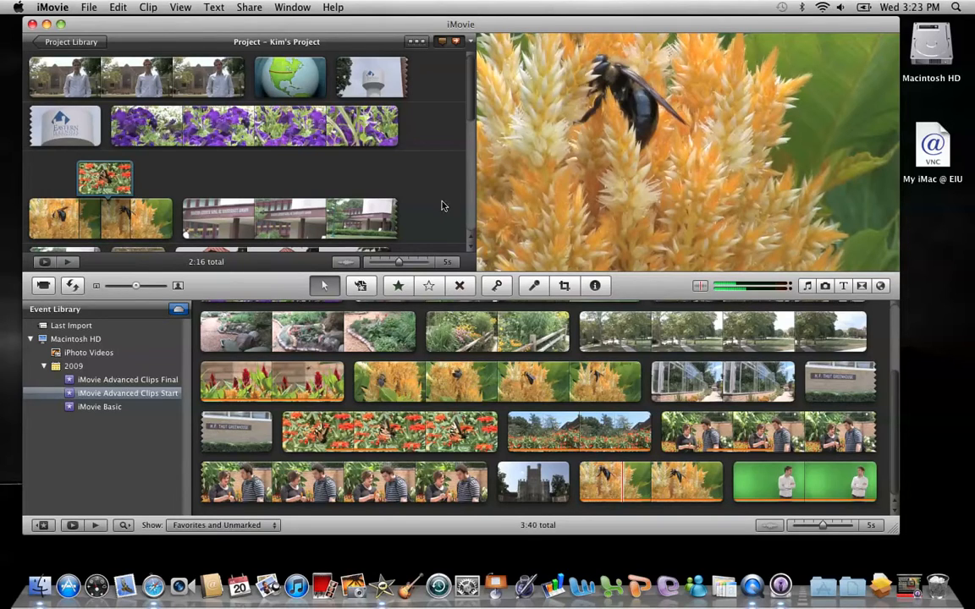
mouse_move(462, 68)
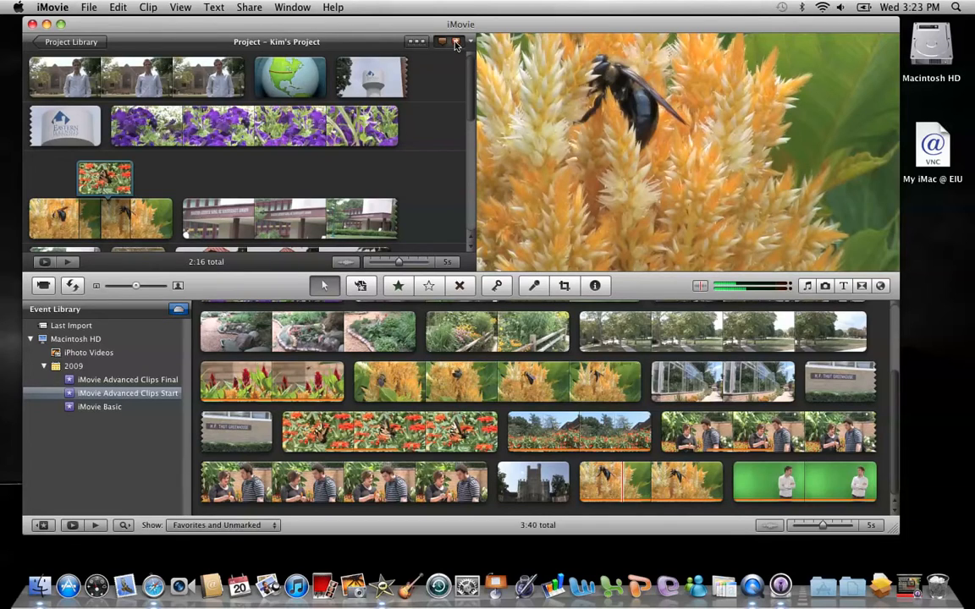
mouse_move(455, 42)
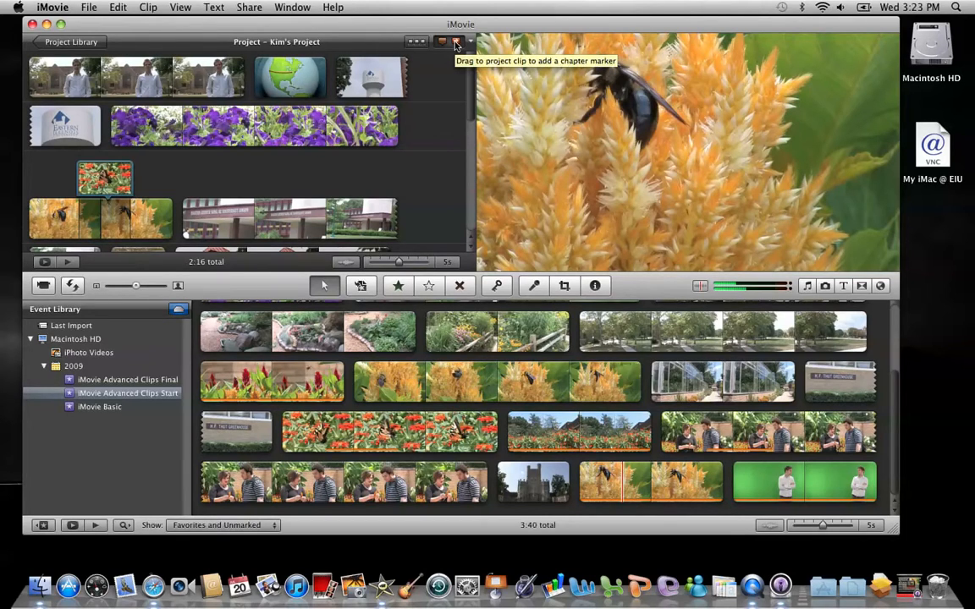